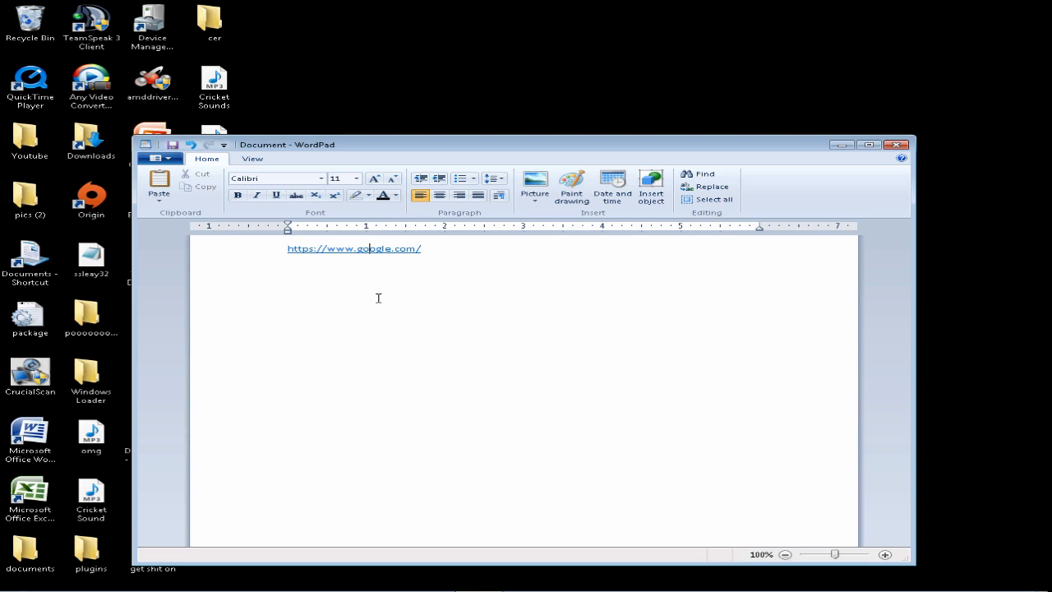
{"action": "mouse_move", "coordinate": [355, 280]}
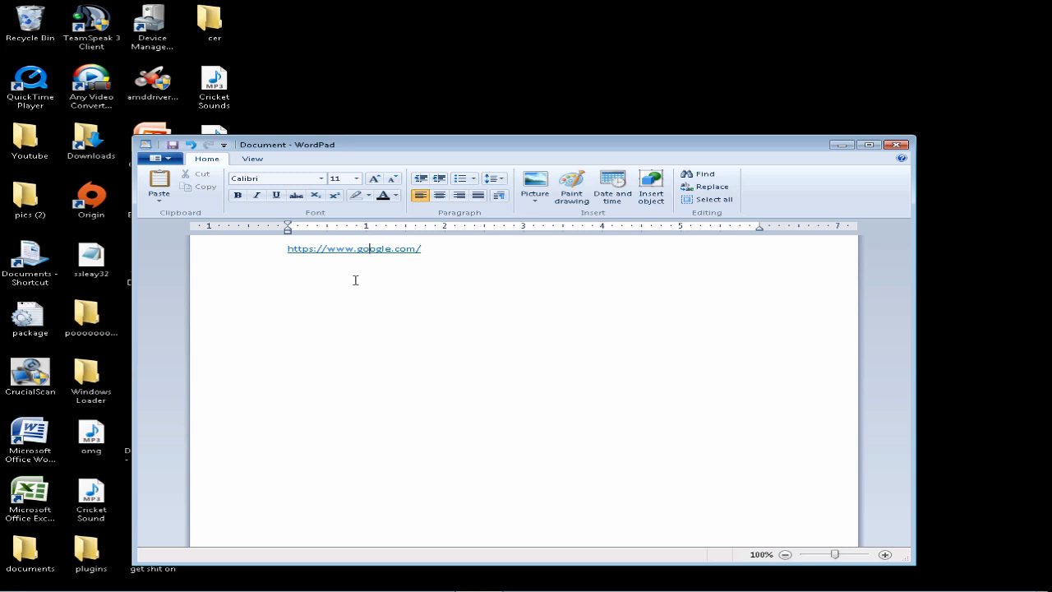
{"action": "left_click", "coordinate": [355, 248]}
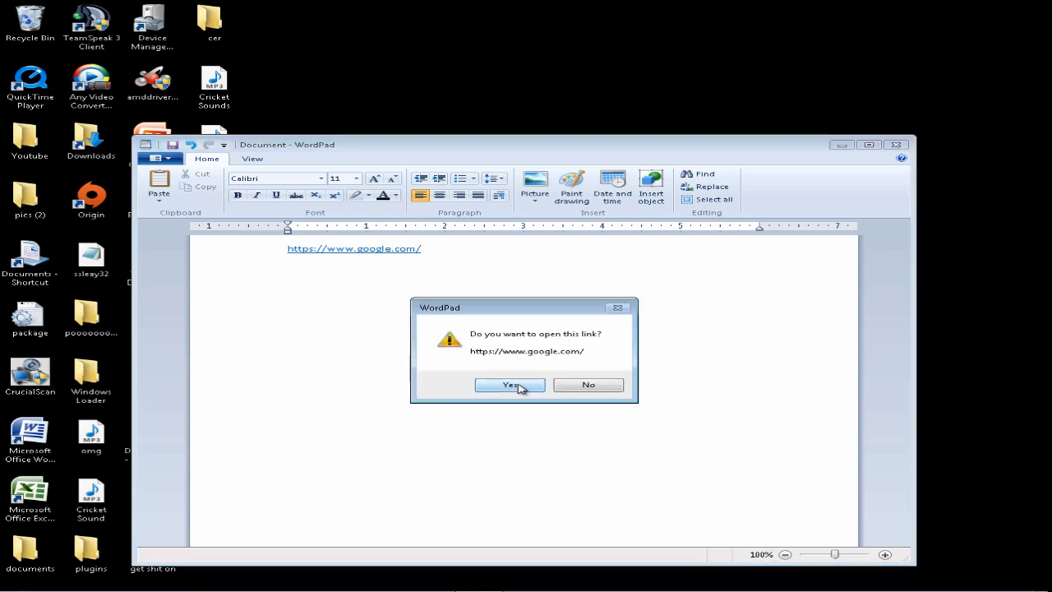
{"action": "left_click", "coordinate": [510, 385]}
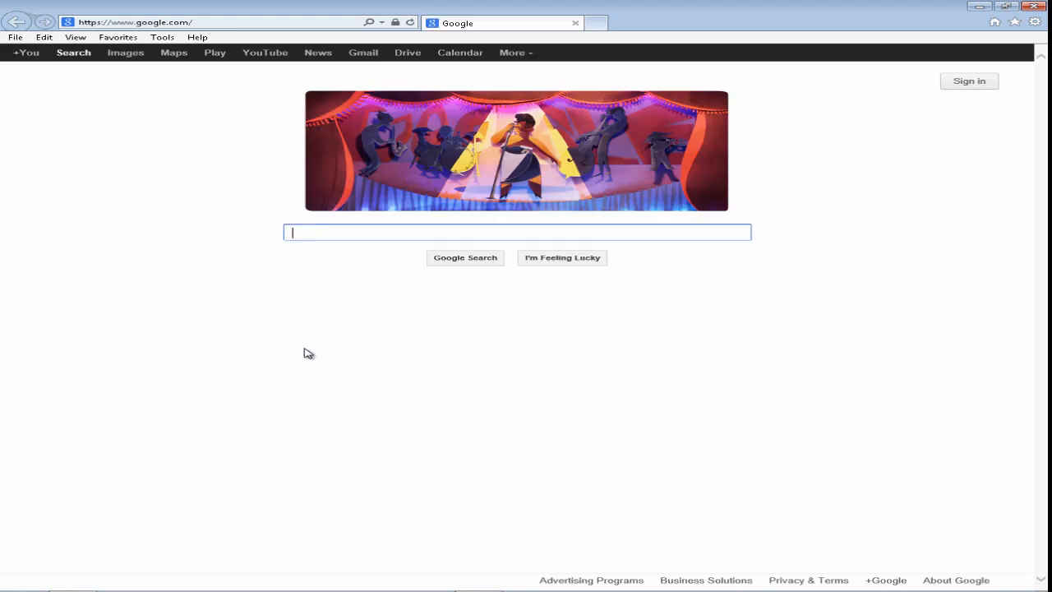
{"action": "mouse_move", "coordinate": [290, 338]}
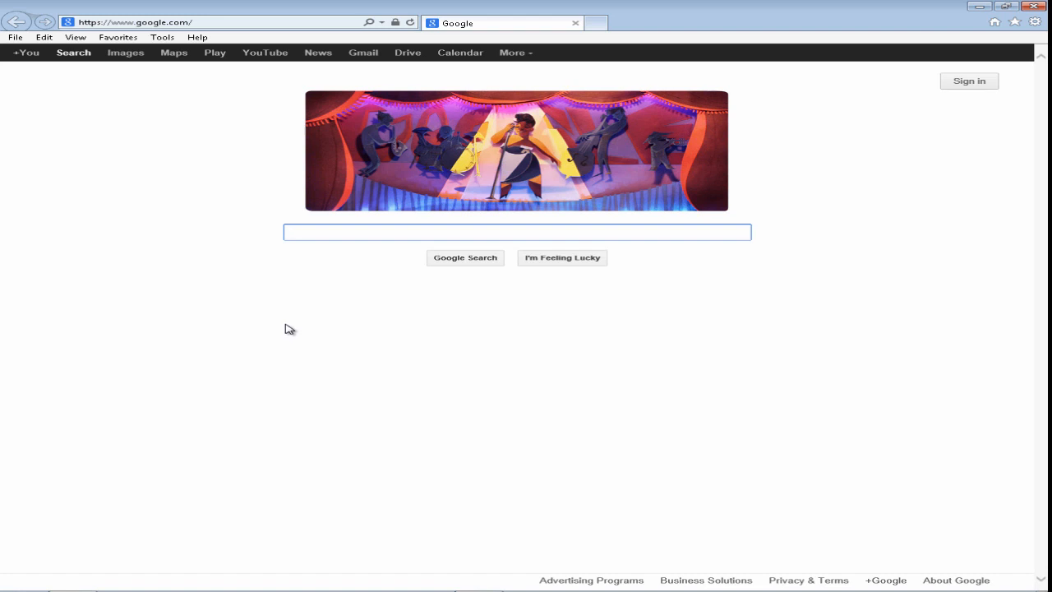
{"action": "mouse_move", "coordinate": [288, 327]}
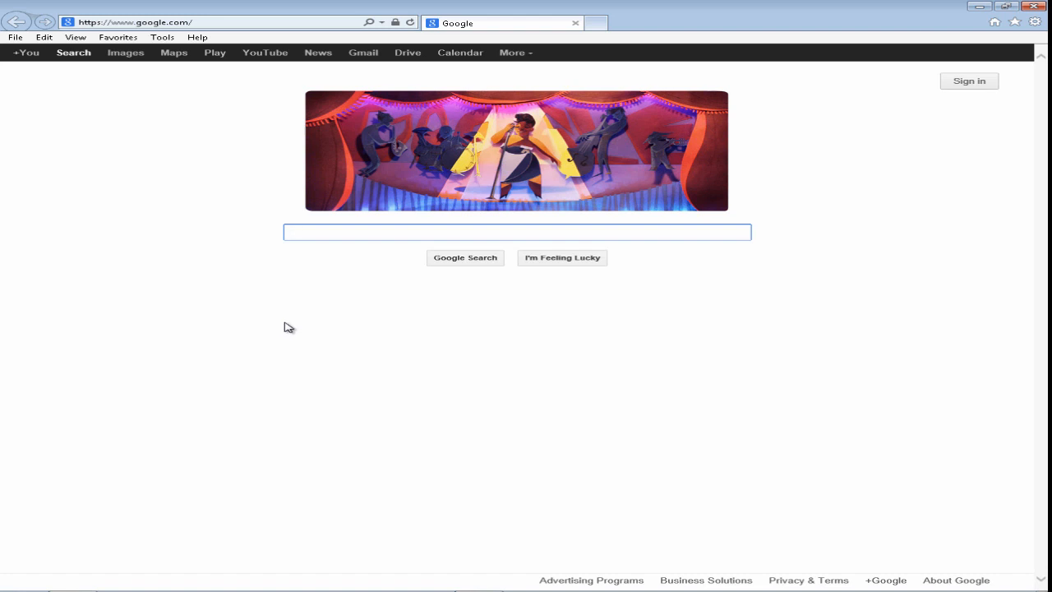
{"action": "mouse_move", "coordinate": [288, 324]}
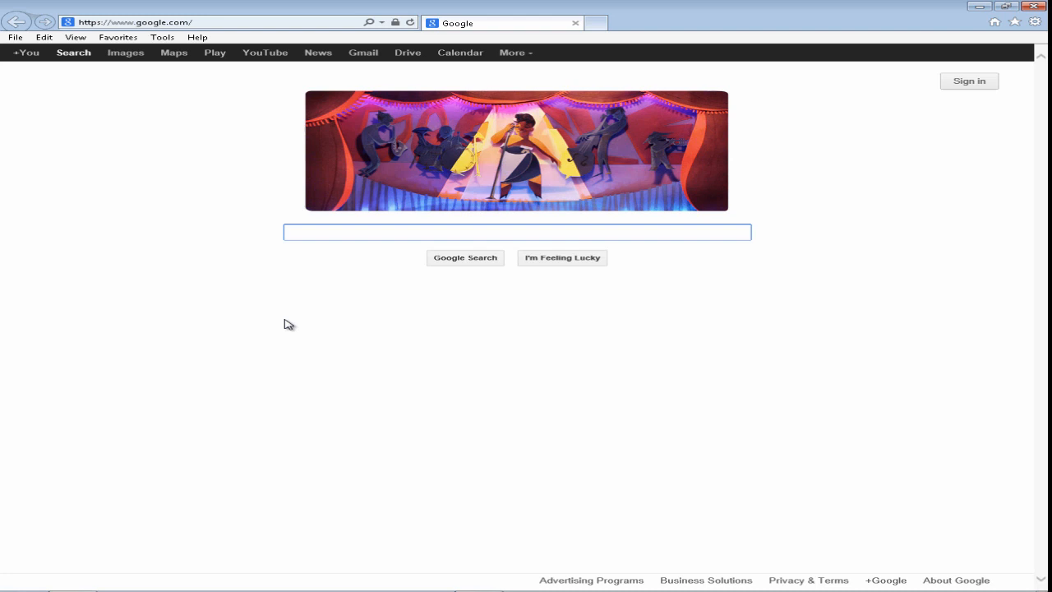
{"action": "mouse_move", "coordinate": [630, 212]}
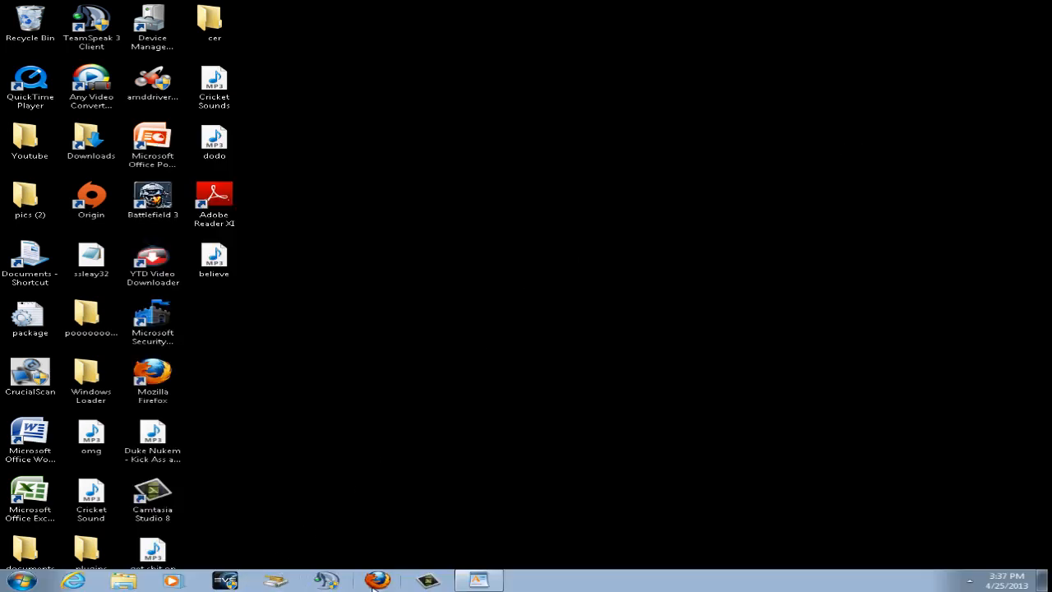
Bring the Firefox window showing Google forward and open its orange Firefox menu.
{"action": "left_click", "coordinate": [377, 581]}
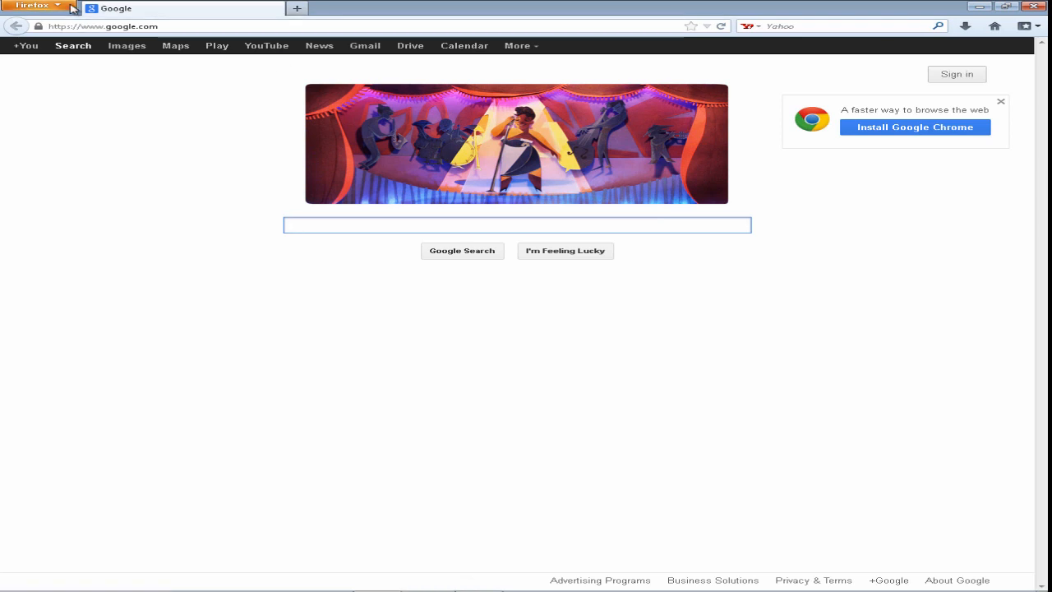
{"action": "left_click", "coordinate": [33, 6]}
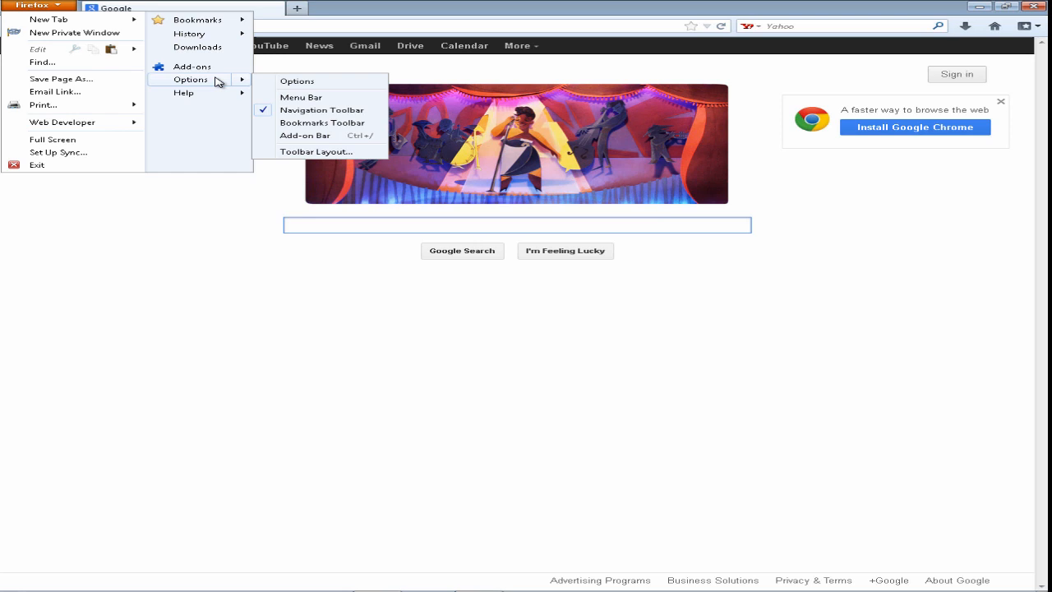
In Options > Advanced > General, make Firefox the default browser and close the window.
{"action": "left_click", "coordinate": [297, 80]}
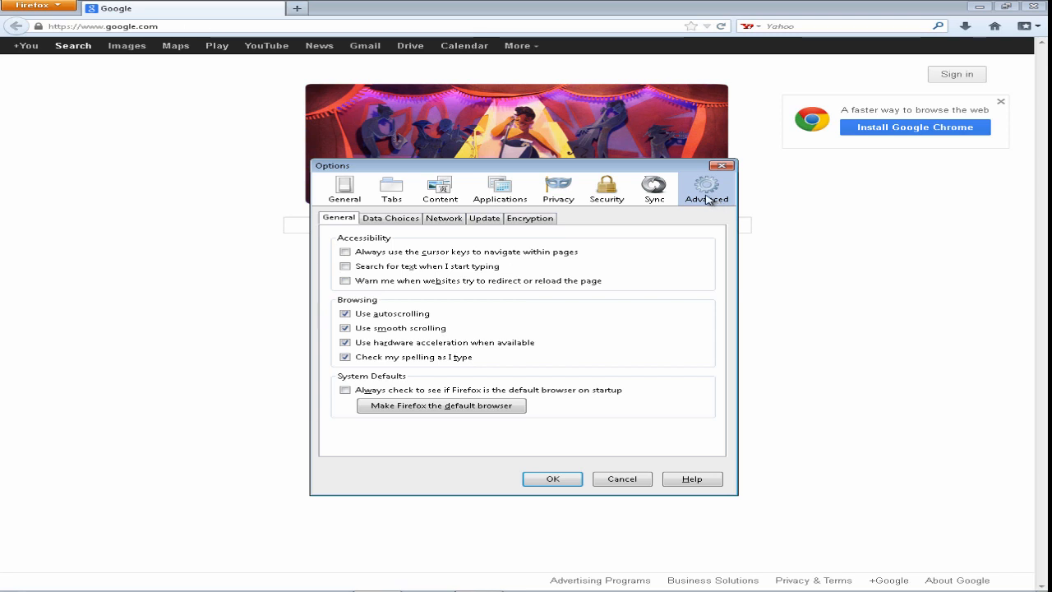
{"action": "mouse_move", "coordinate": [714, 203]}
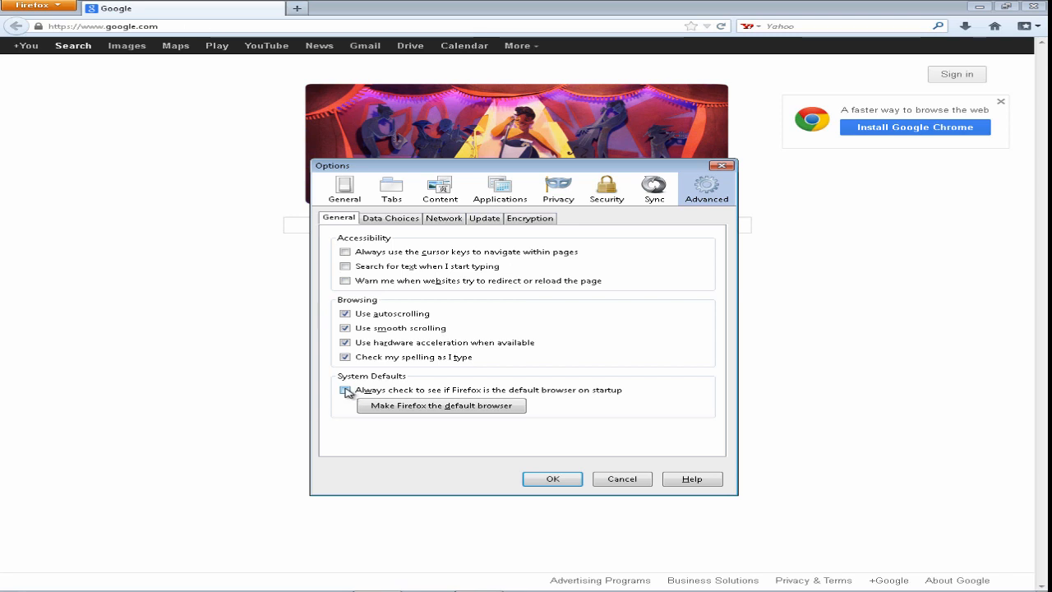
{"action": "left_click", "coordinate": [345, 390]}
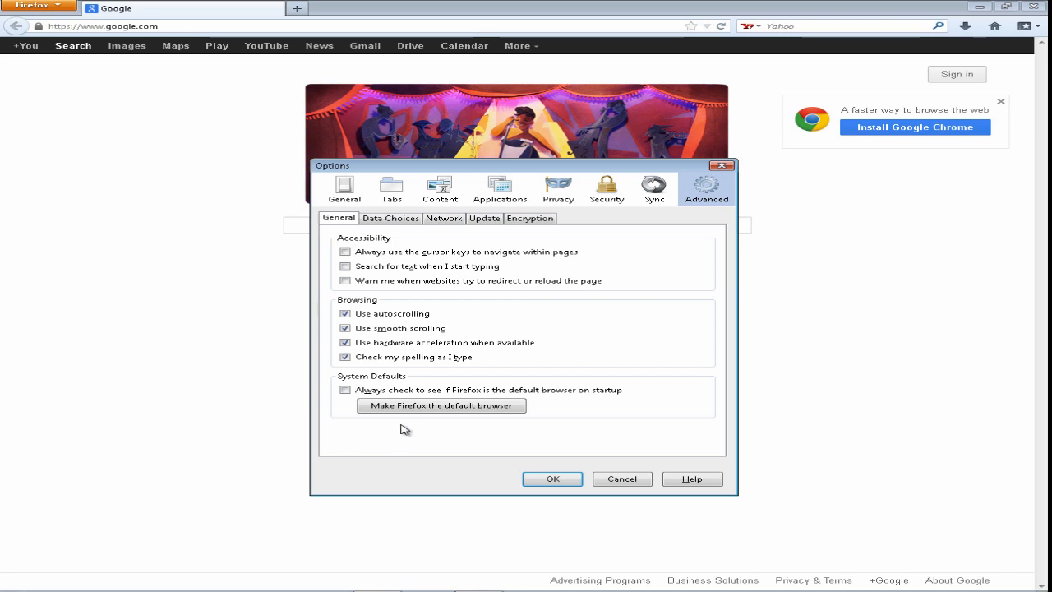
{"action": "left_click", "coordinate": [443, 406]}
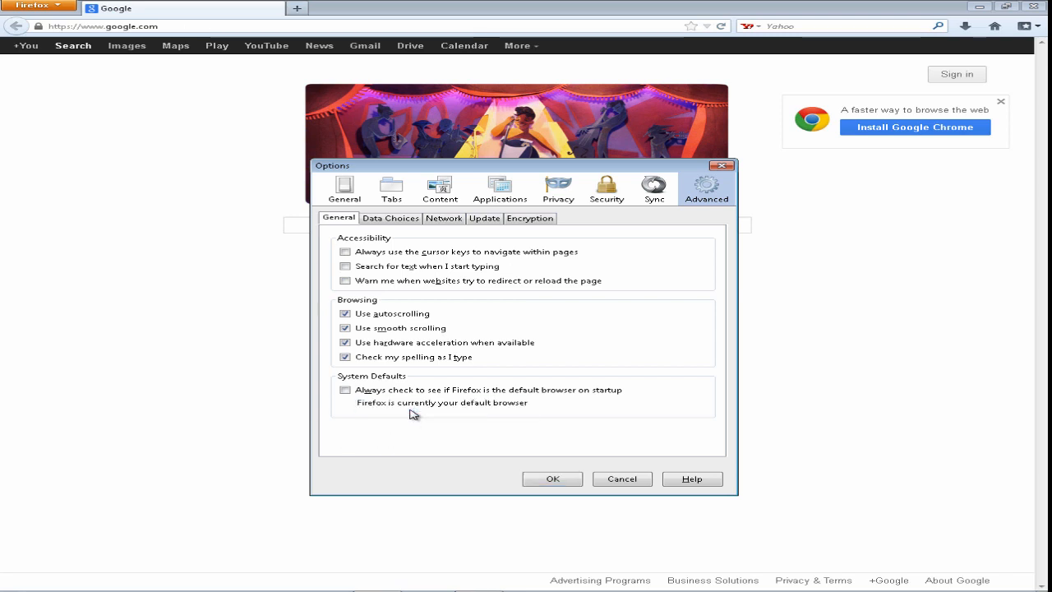
{"action": "mouse_move", "coordinate": [380, 411]}
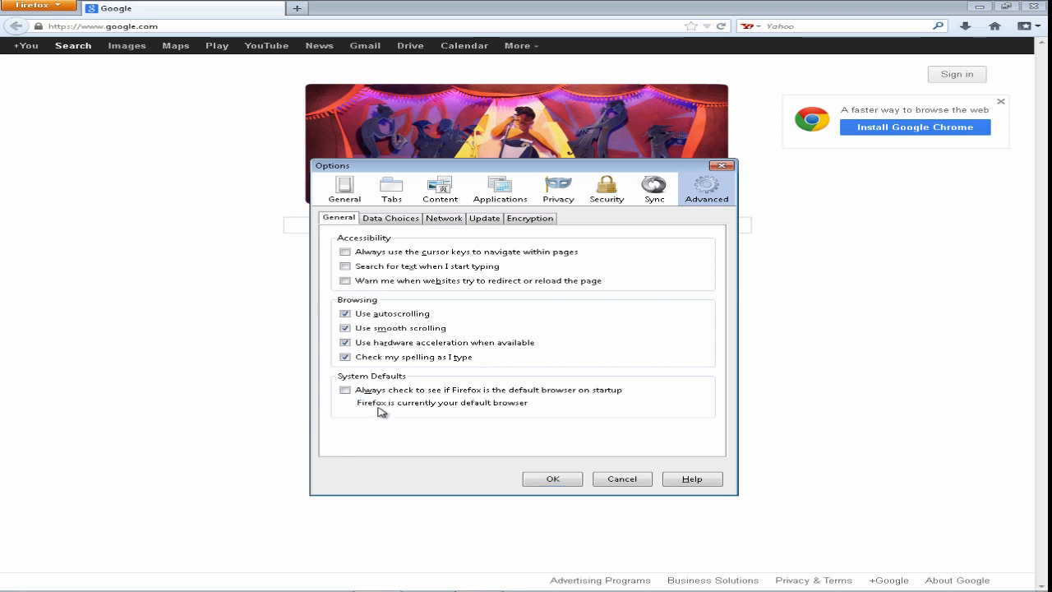
{"action": "mouse_move", "coordinate": [514, 411]}
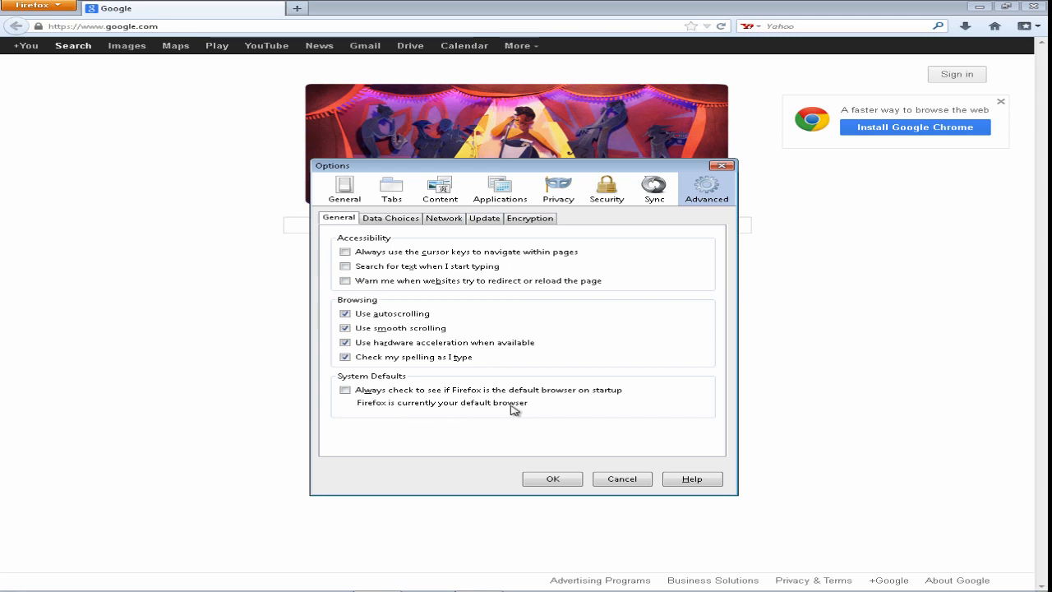
{"action": "left_click", "coordinate": [552, 478]}
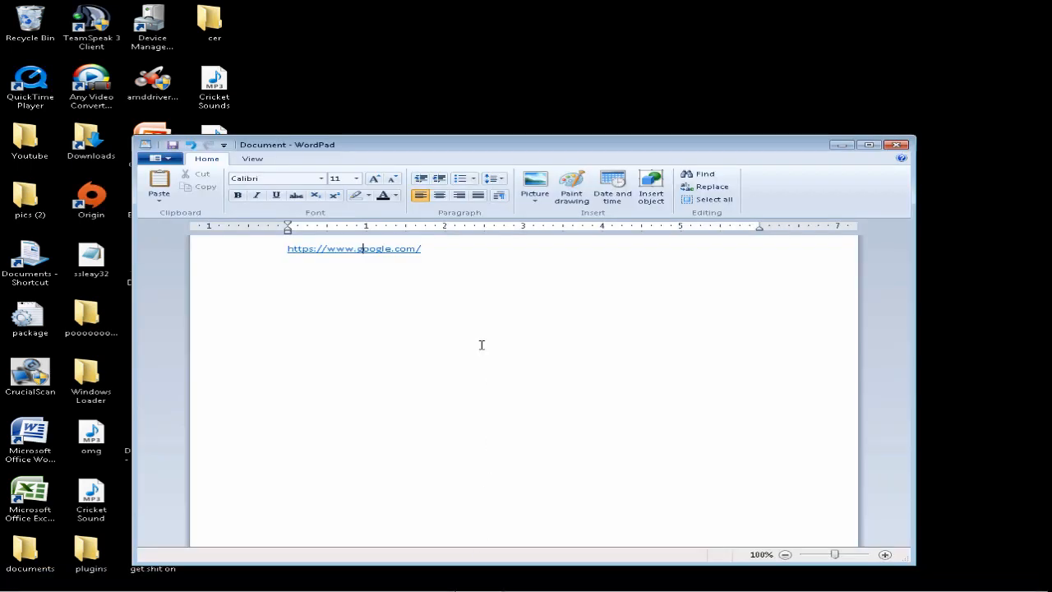
{"action": "mouse_move", "coordinate": [431, 298]}
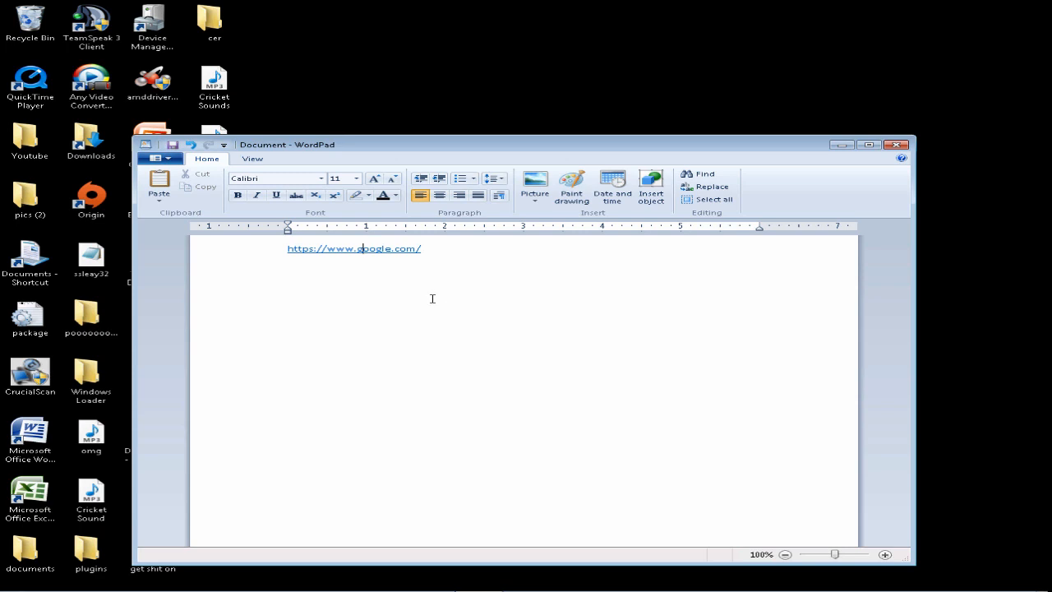
Reopen the google.com link from WordPad, confirming Yes, so Google loads in Firefox.
{"action": "left_click", "coordinate": [354, 248]}
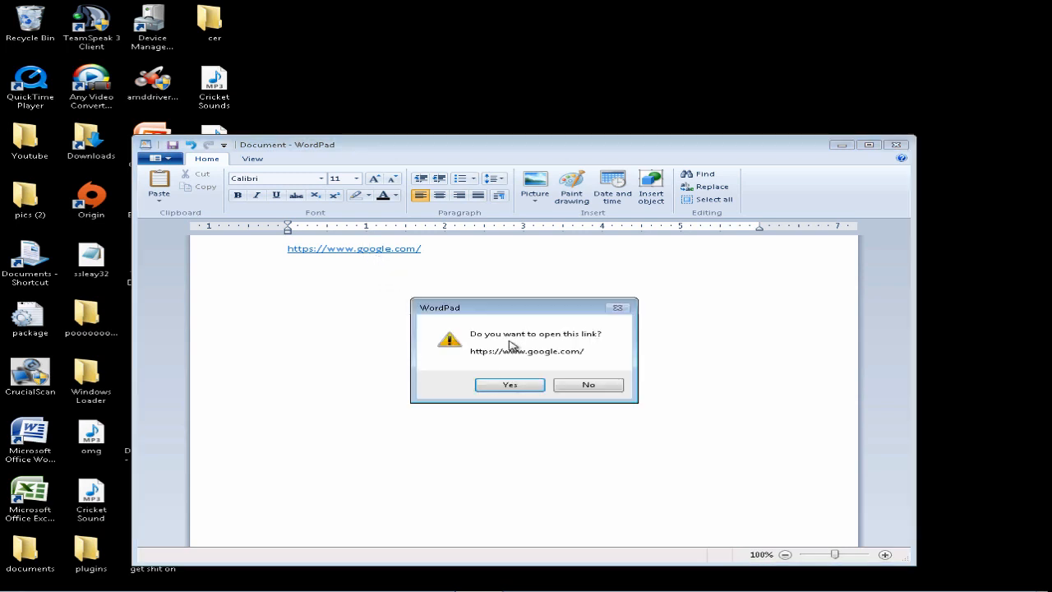
{"action": "left_click", "coordinate": [509, 384]}
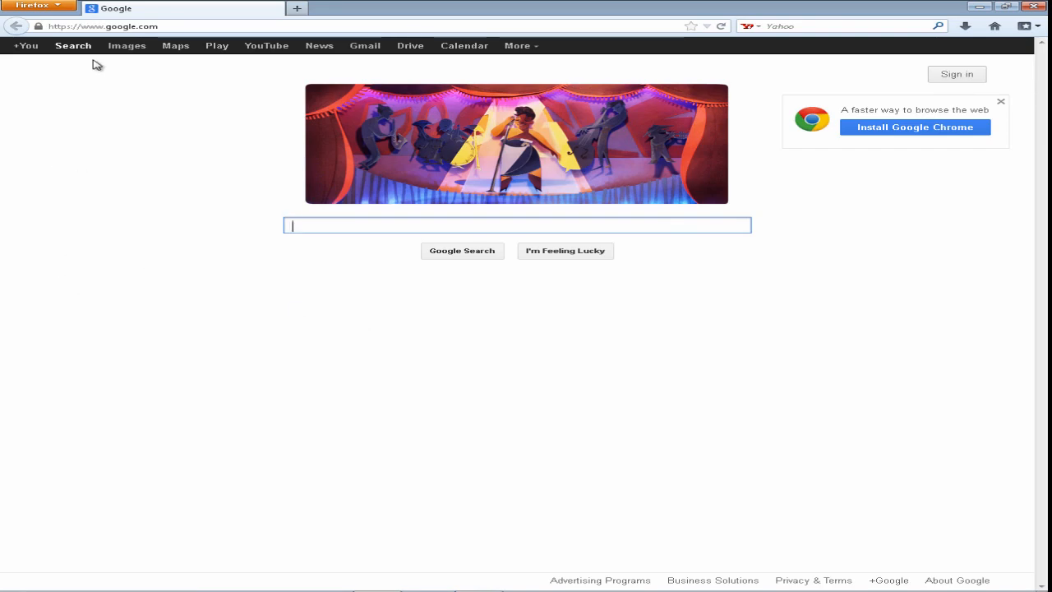
{"action": "mouse_move", "coordinate": [190, 227]}
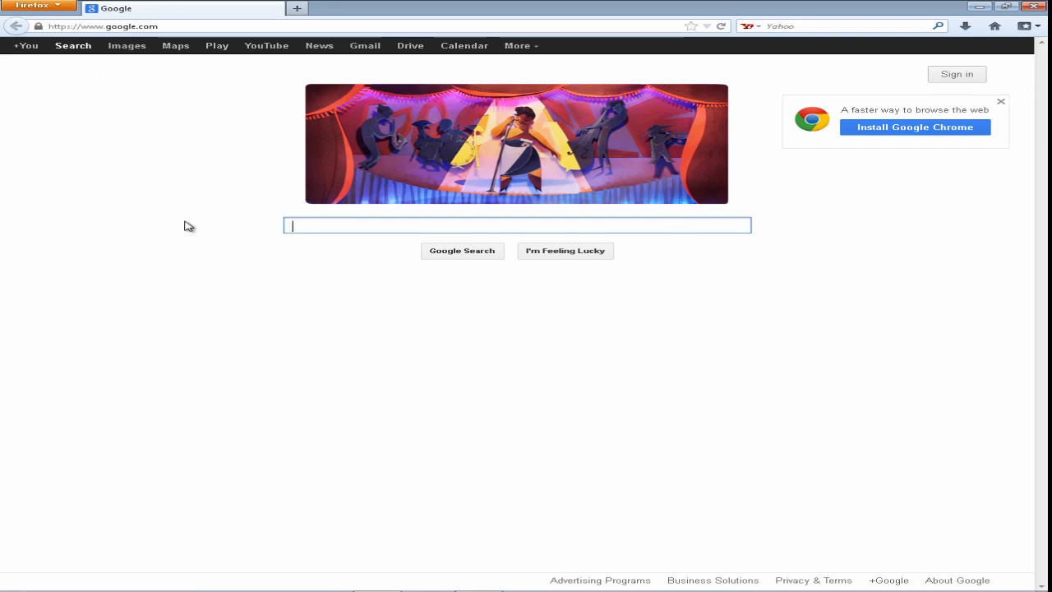